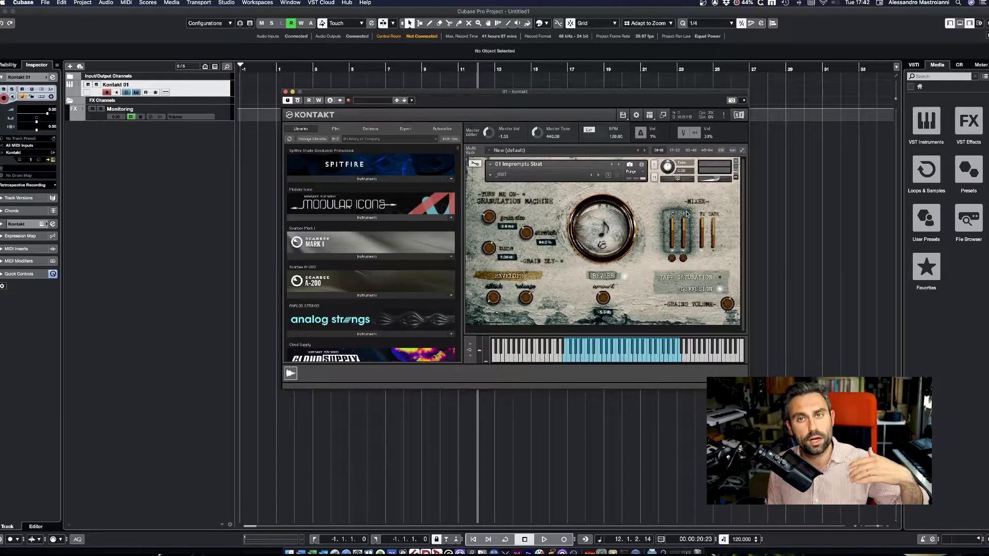
mouse_move(698, 226)
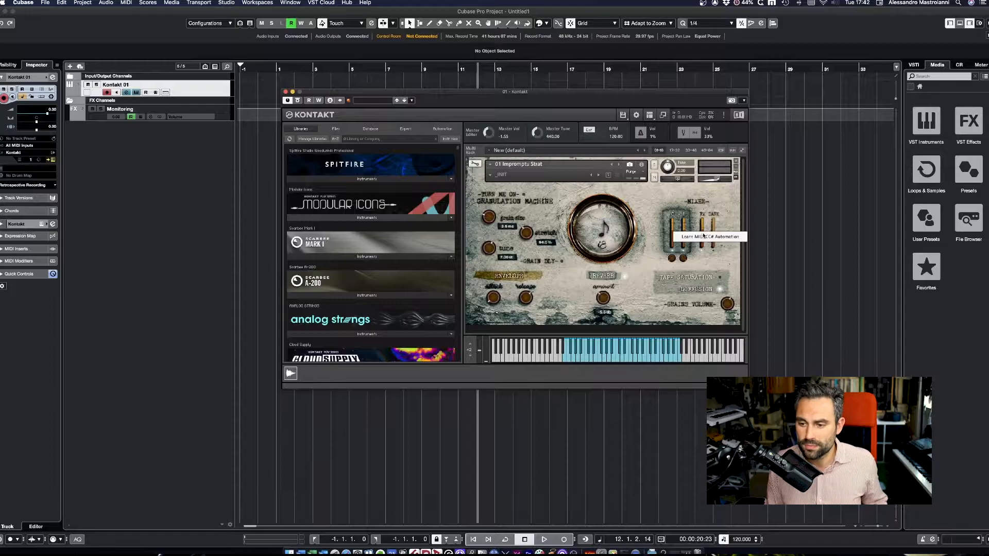
mouse_move(712, 265)
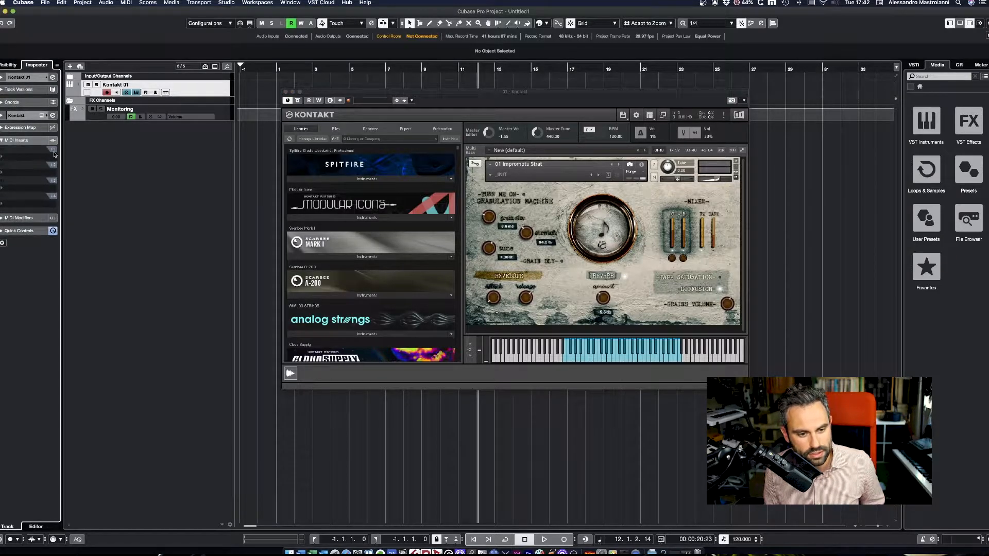
Step: Add MIDI Monitor to an empty MIDI insert slot on the Kontakt 01 track
click(18, 139)
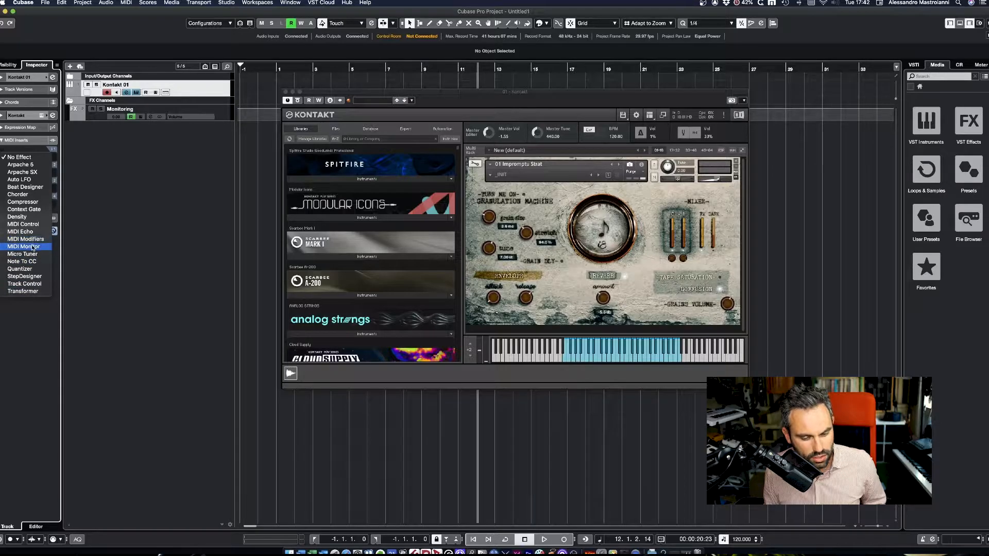
click(24, 246)
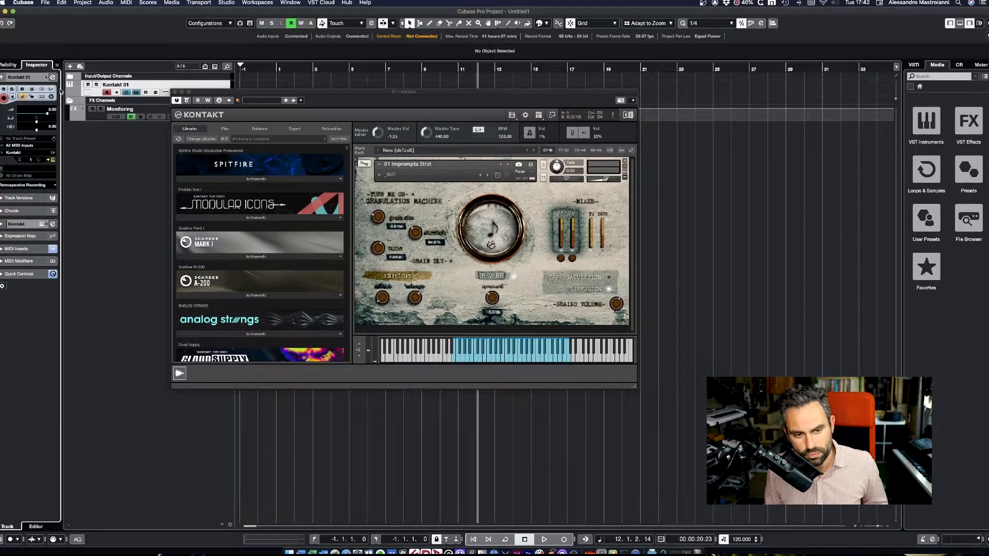
Step: Open the global Input Transformer and match Controller events with controller number CC 0 (BankSel MSB)
click(48, 96)
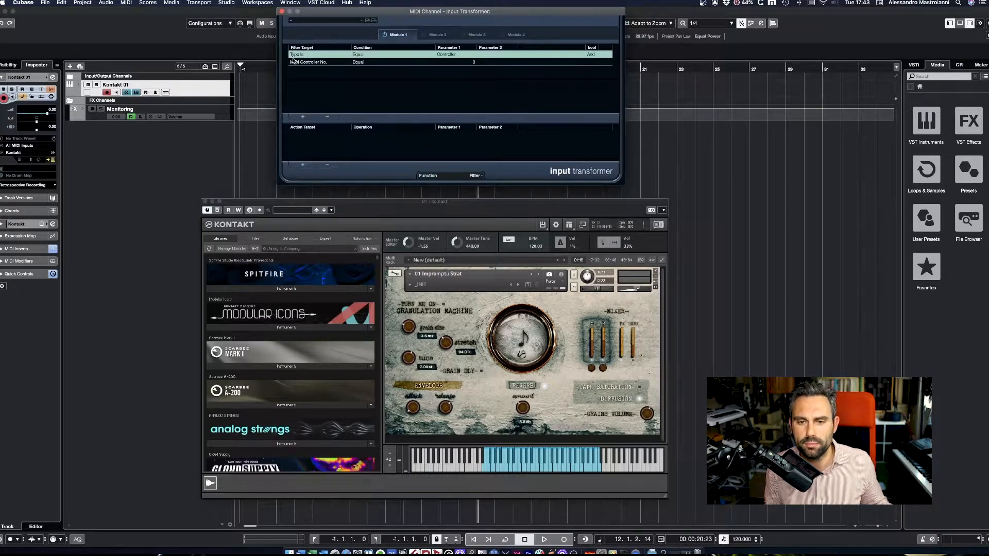
click(306, 54)
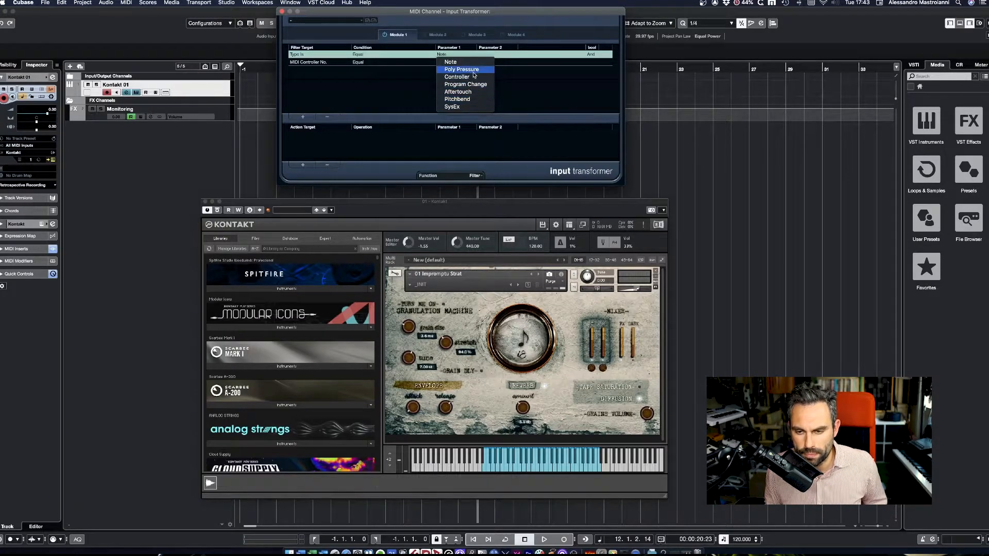
click(457, 77)
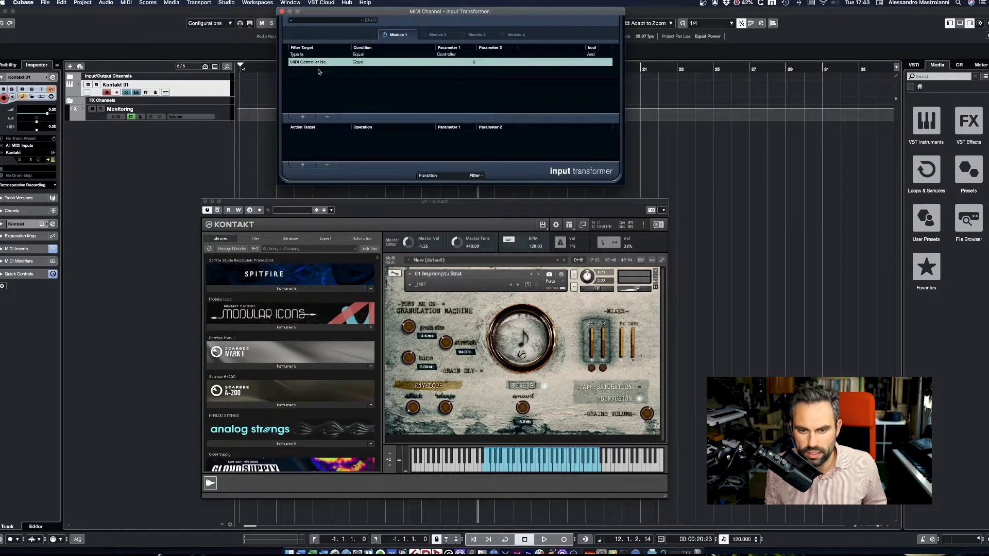
click(472, 62)
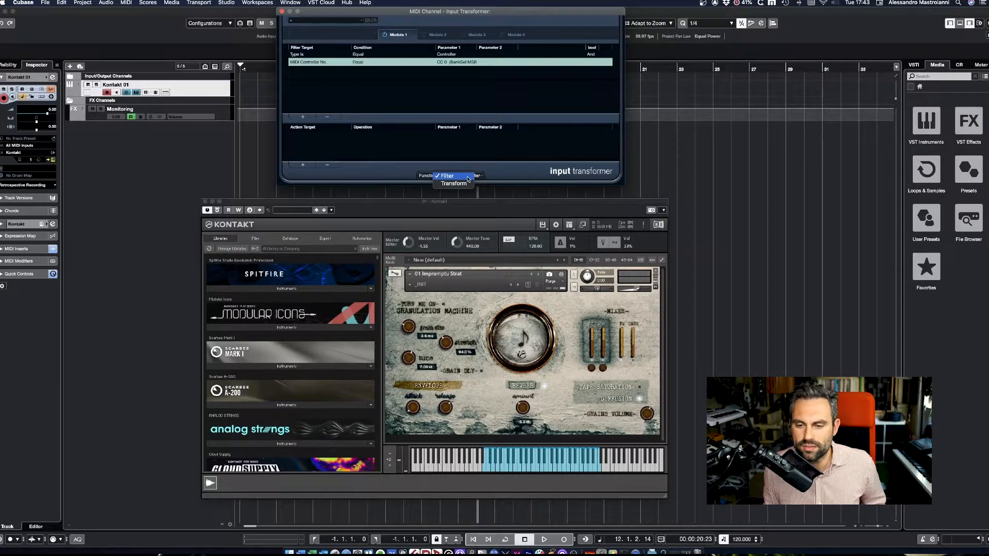
Step: Switch the Input Transformer to Filter and open the MIDI Monitor insert window
click(447, 175)
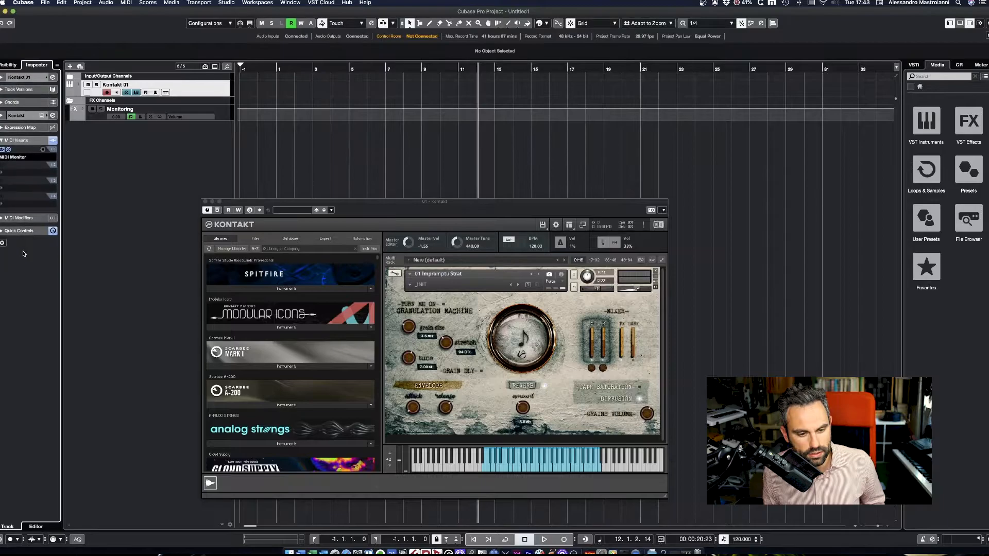
click(16, 156)
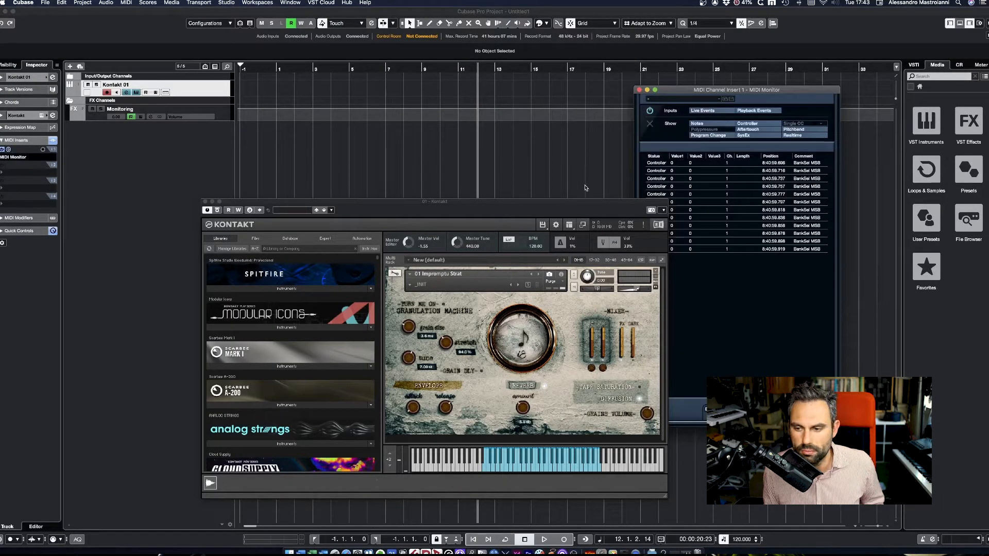